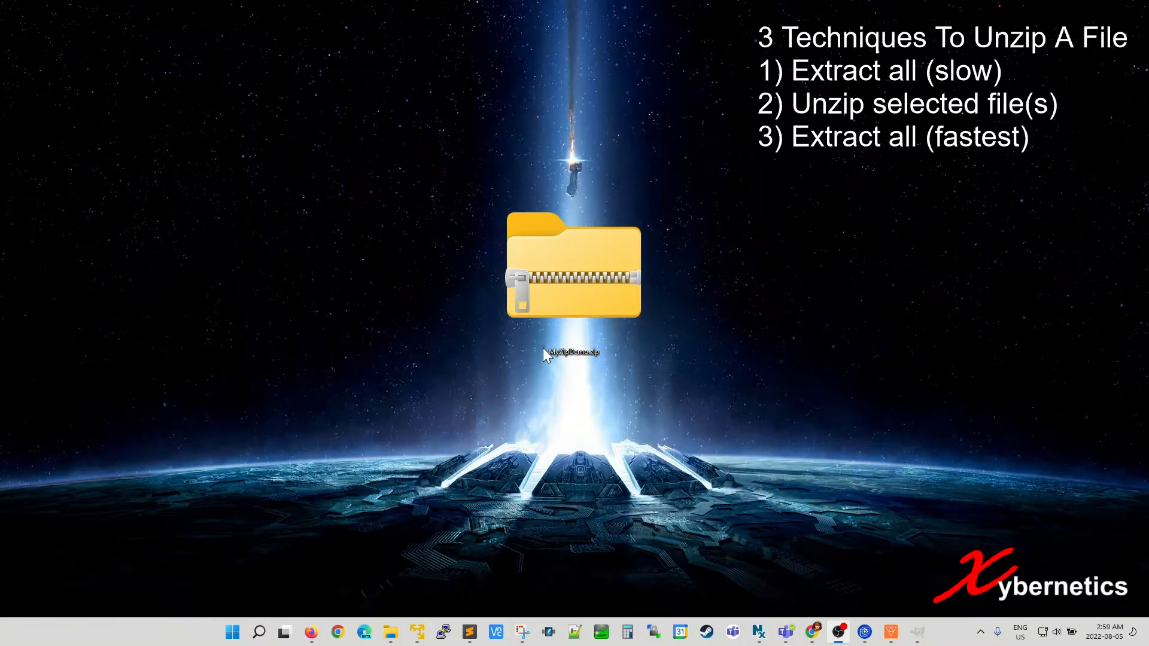
# Select MyZipDemo.zip on the desktop and bring up its context menu for Extract All
pyautogui.click(573, 273)
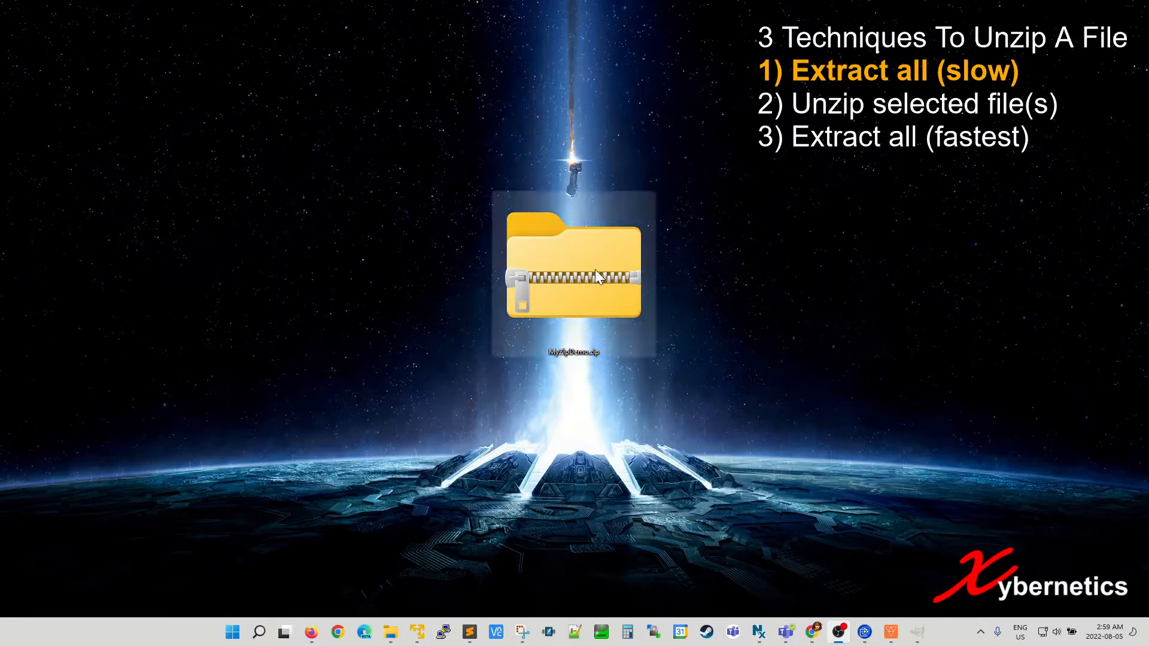
pyautogui.rightClick(582, 268)
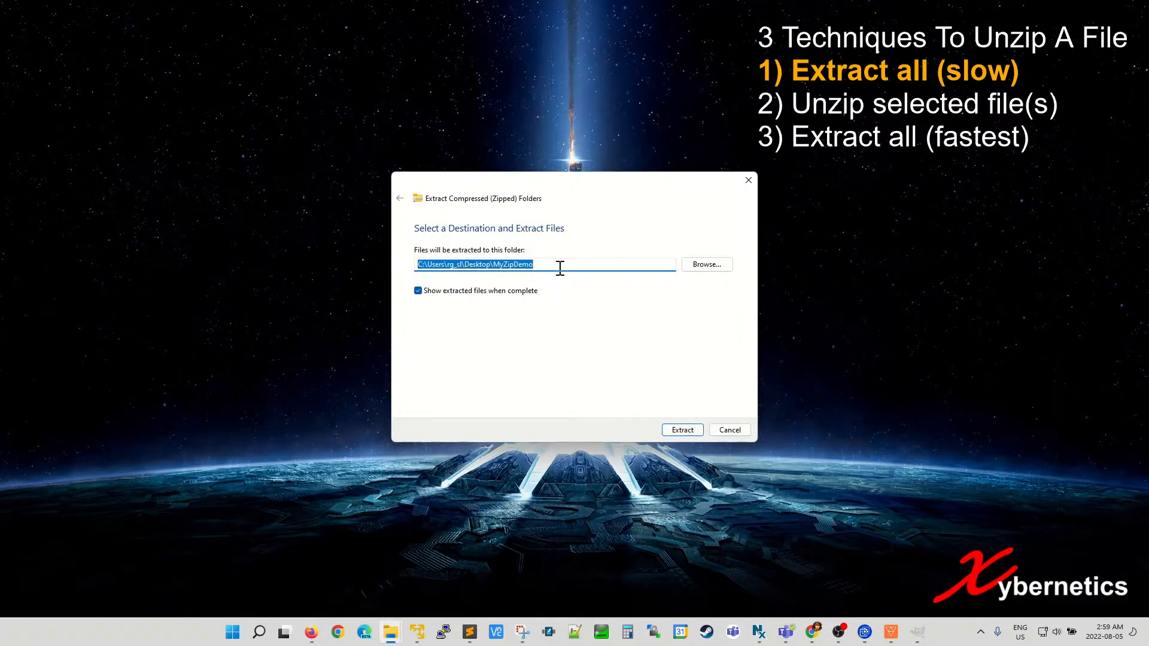
# Change the destination path so the target folder is MyZipDemo123 on the desktop
pyautogui.click(499, 265)
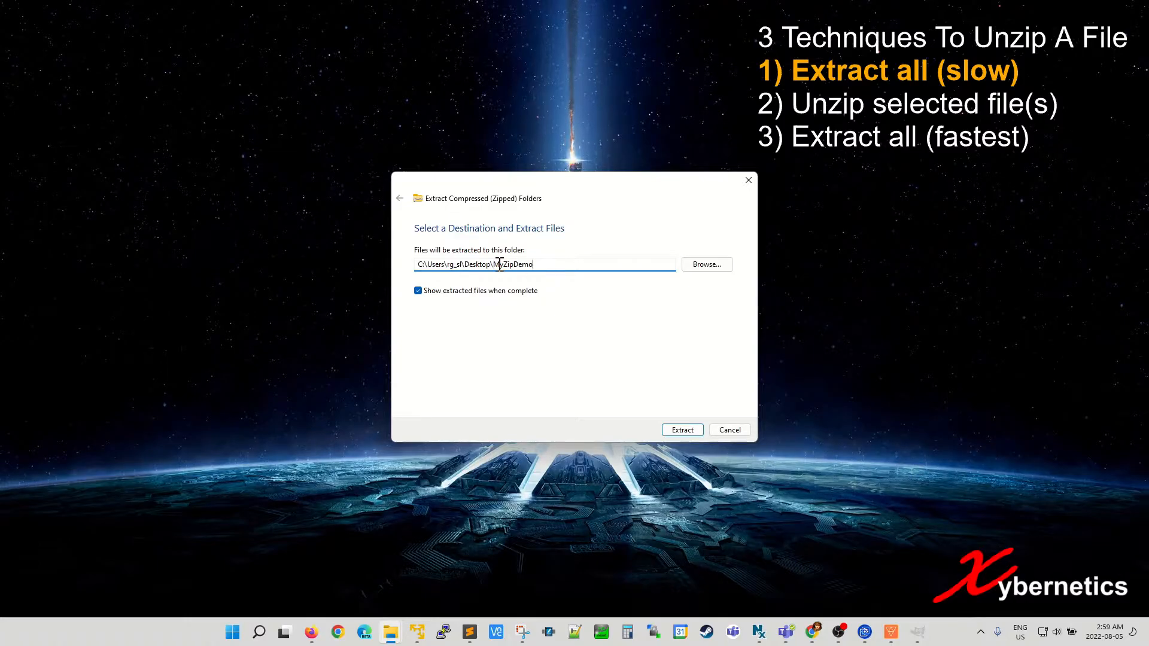
pyautogui.doubleClick(513, 264)
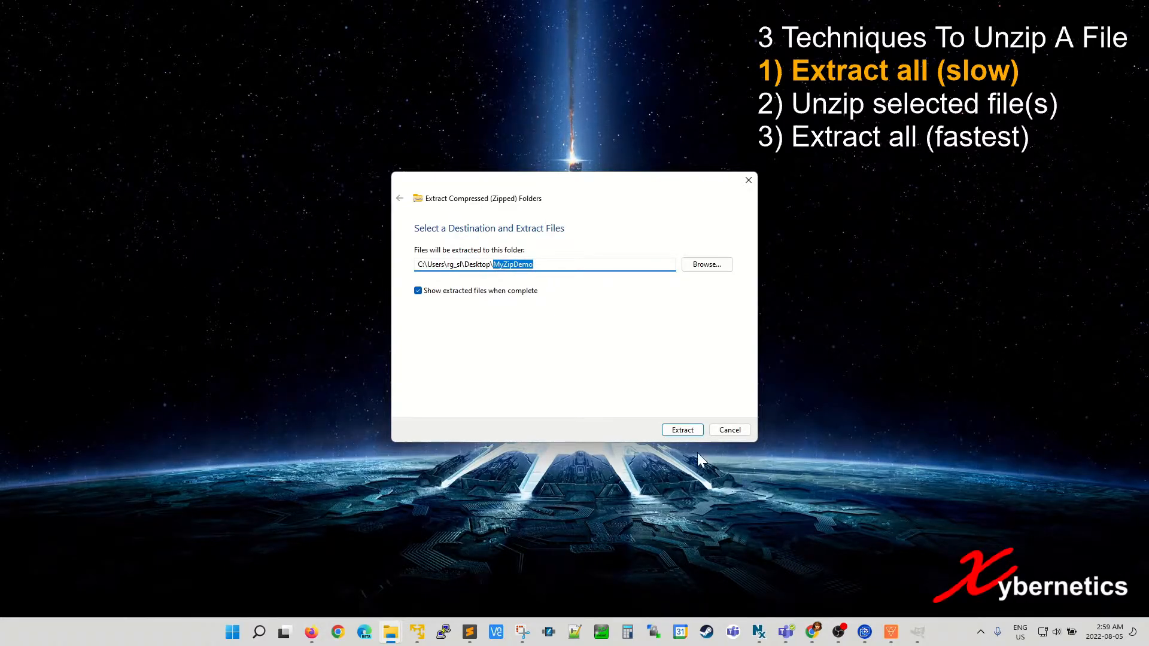
pyautogui.click(540, 265)
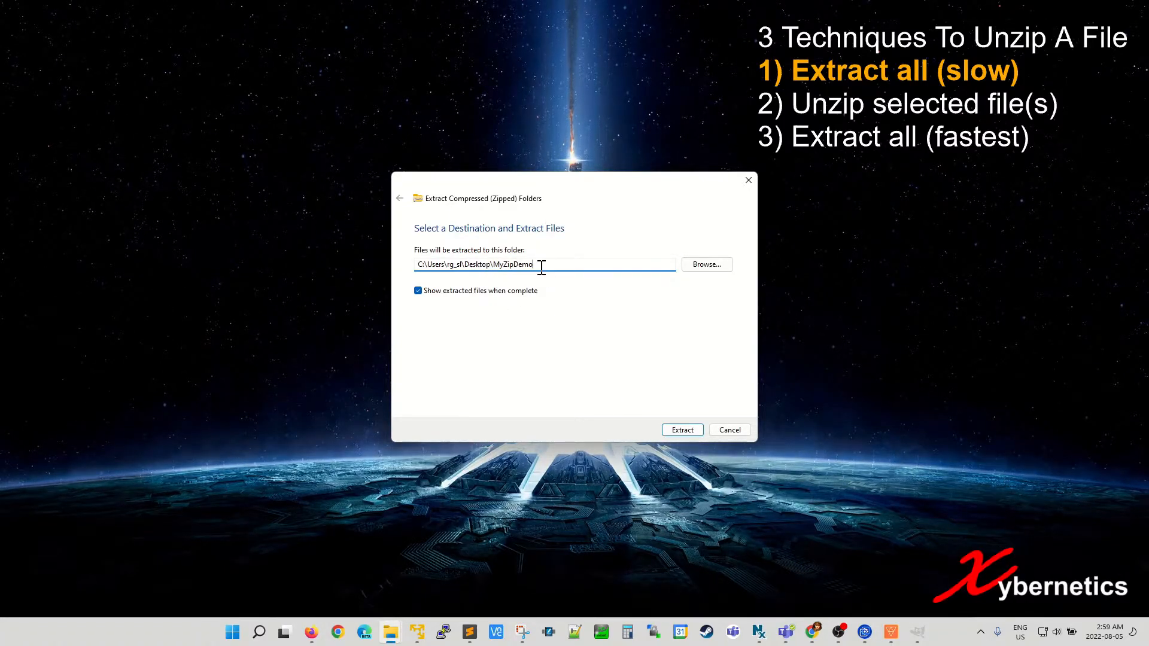
pyautogui.doubleClick(513, 263)
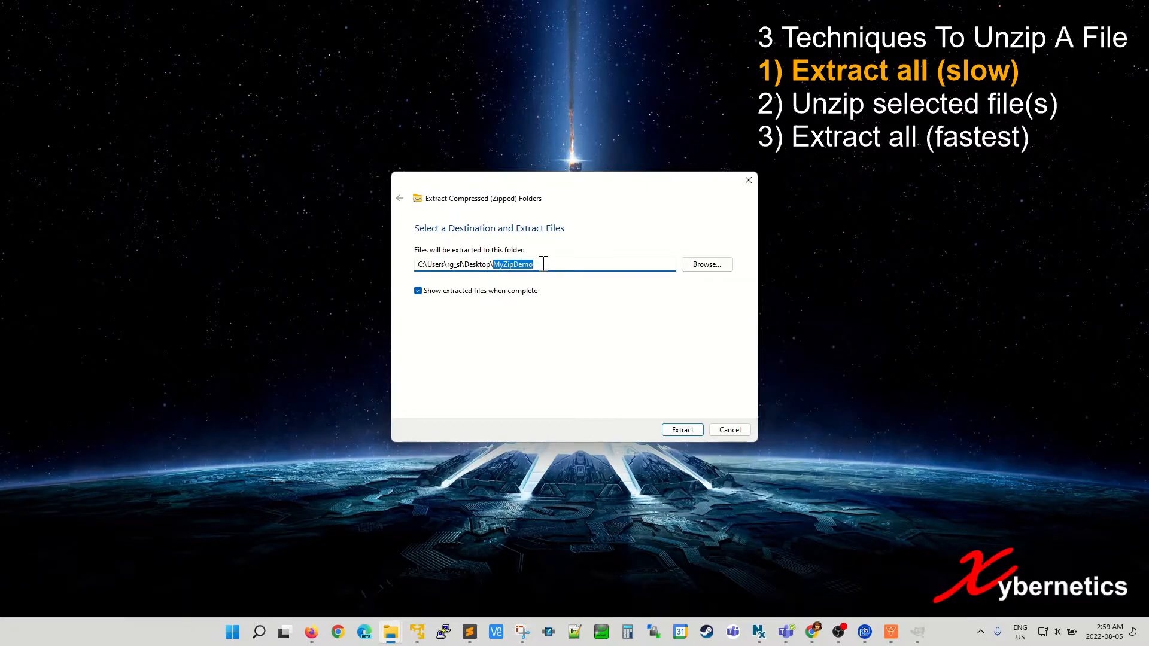
pyautogui.click(549, 265)
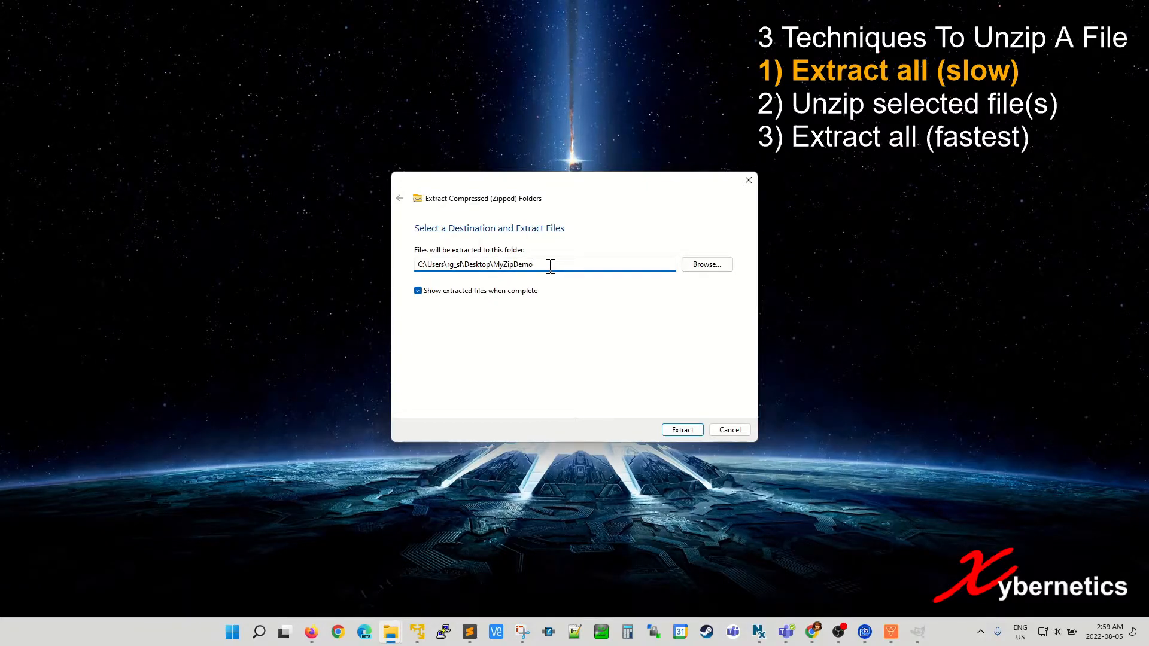
pyautogui.write('123')
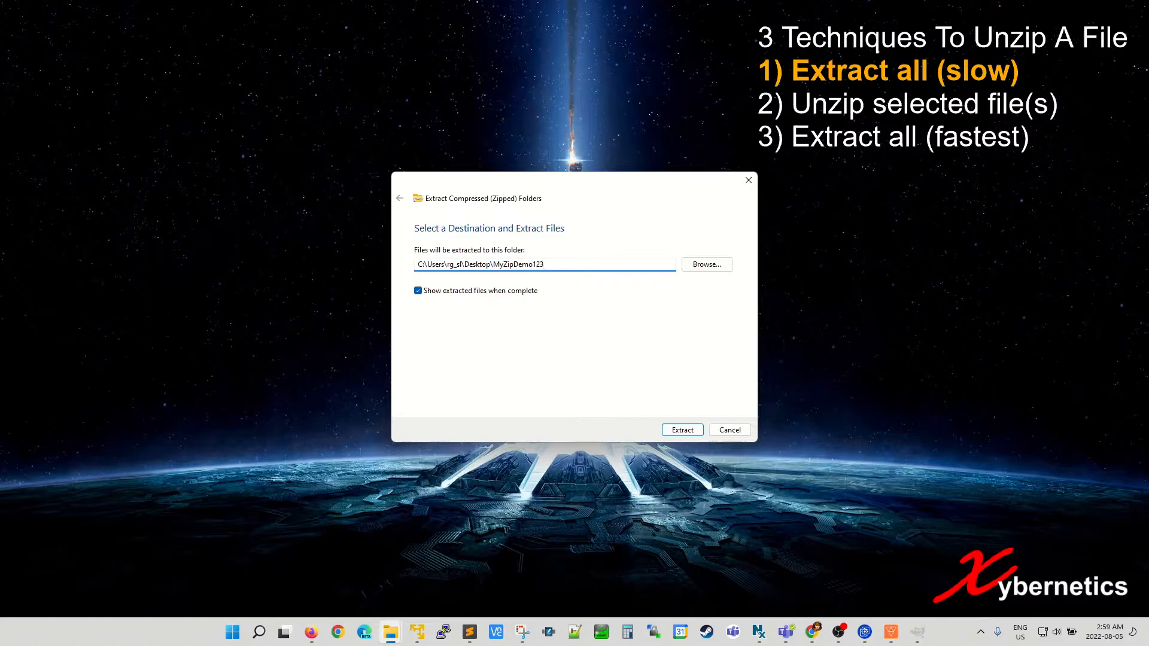
pyautogui.click(542, 264)
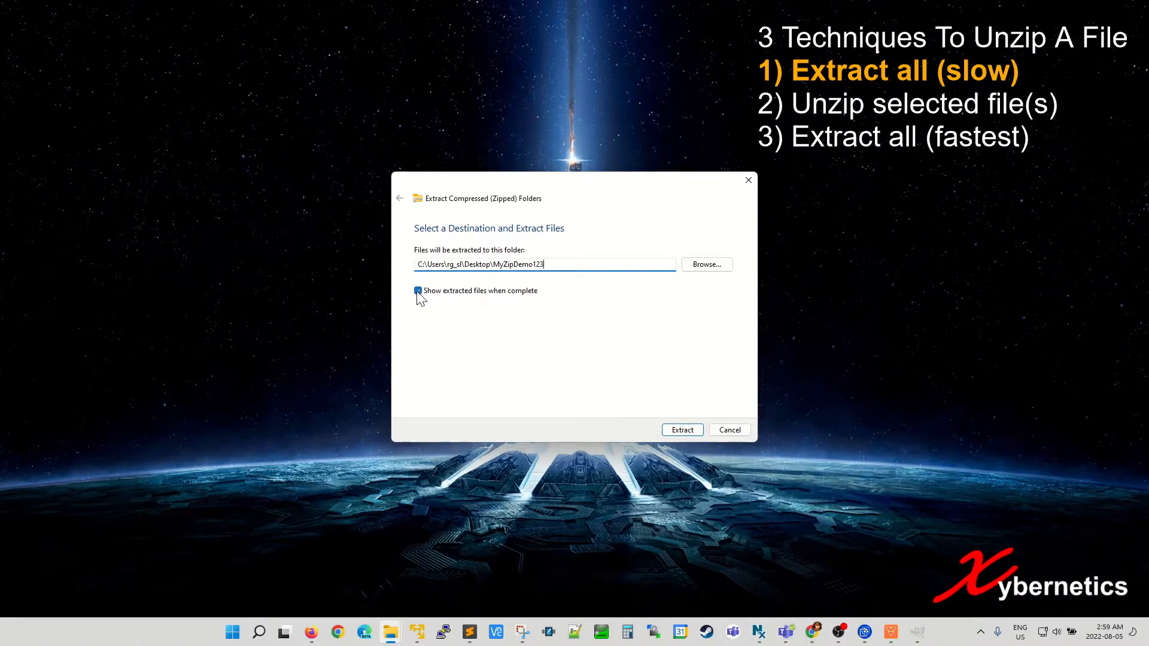
# Leave 'Show extracted files when complete' checked after toggling it off and on
pyautogui.click(418, 290)
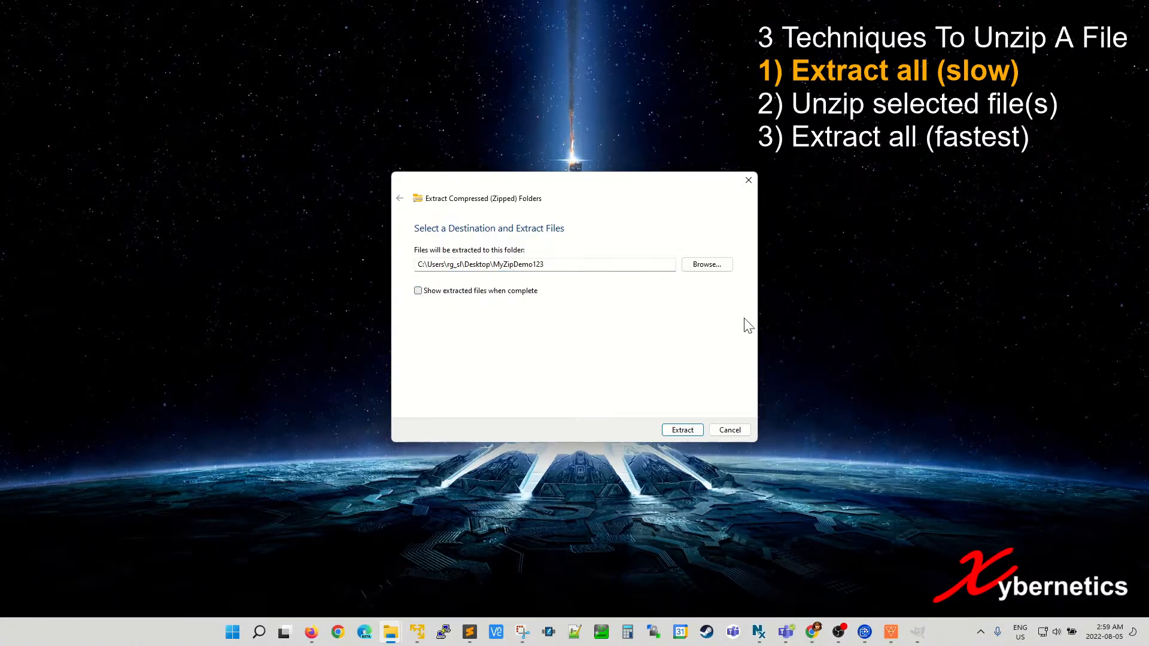
pyautogui.click(418, 289)
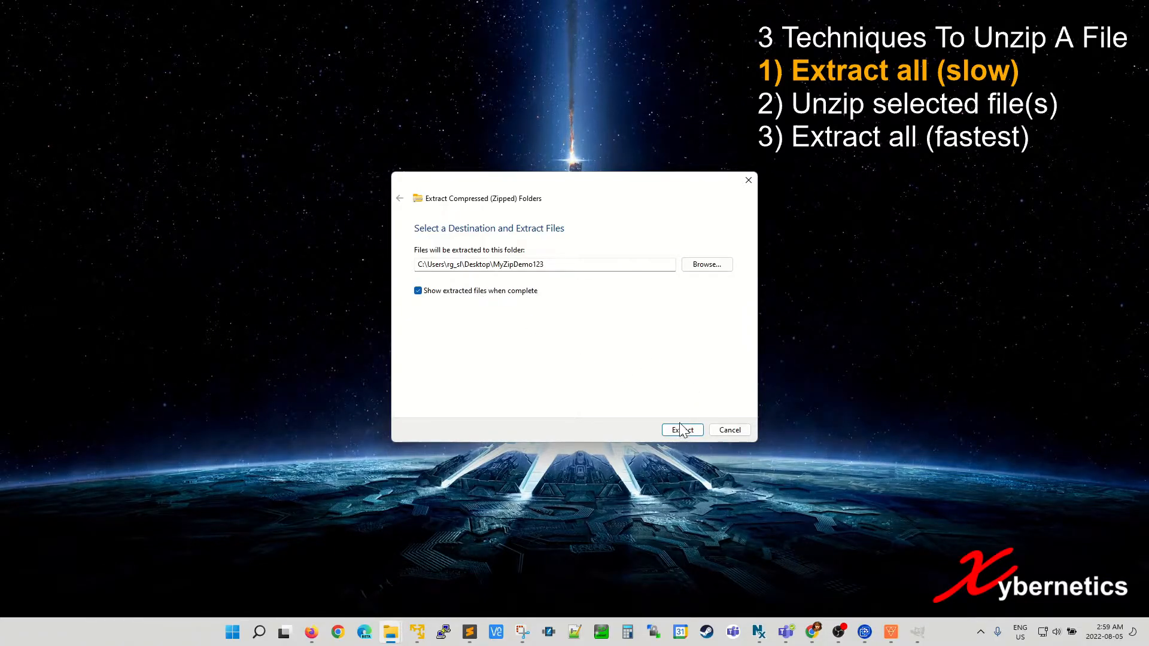
# Extract the six files into MyZipDemo123, then close the resulting folder window
pyautogui.click(683, 429)
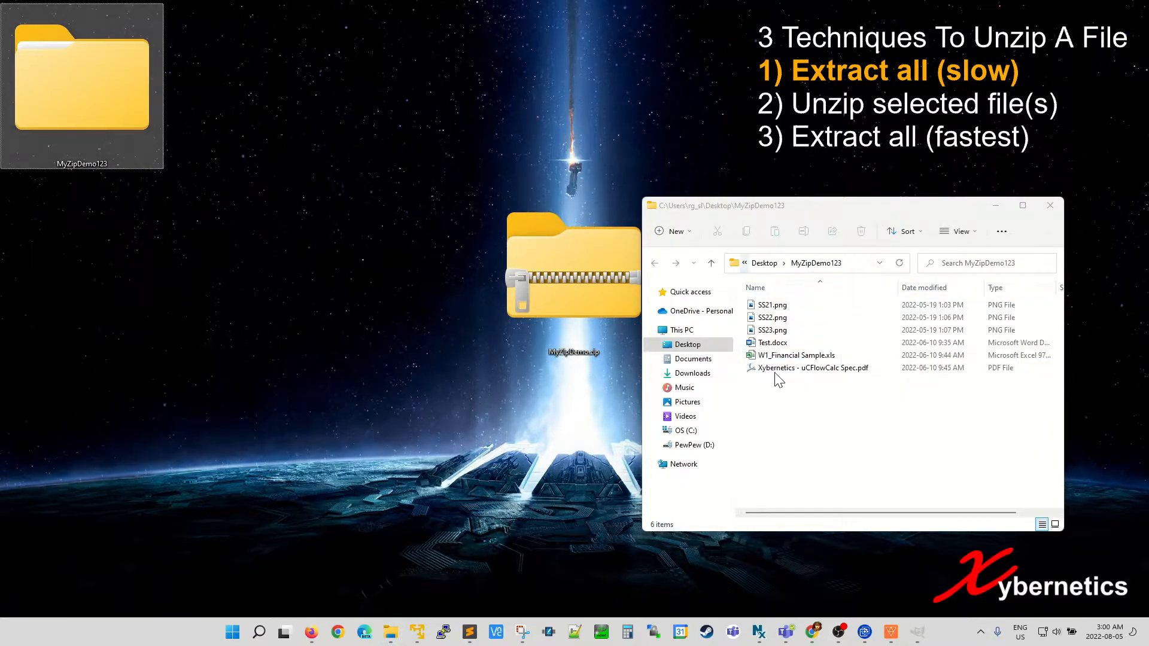
pyautogui.click(1052, 205)
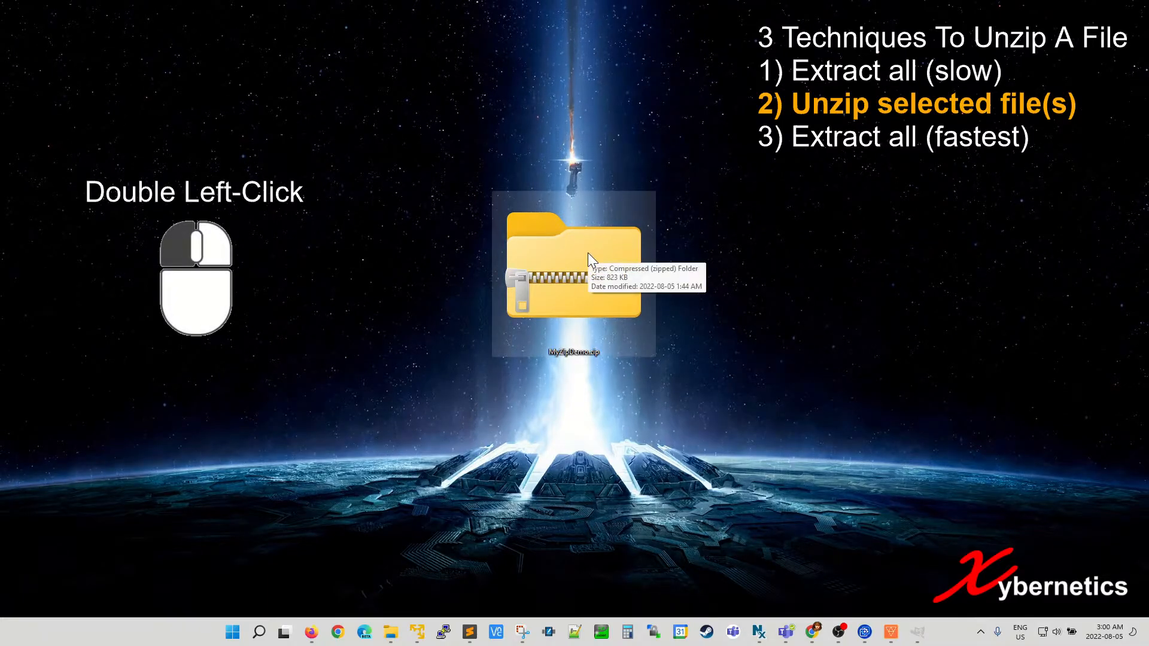
# Browse into MyZipDemo.zip and drag SS21.png out as a copy onto the desktop
pyautogui.doubleClick(573, 272)
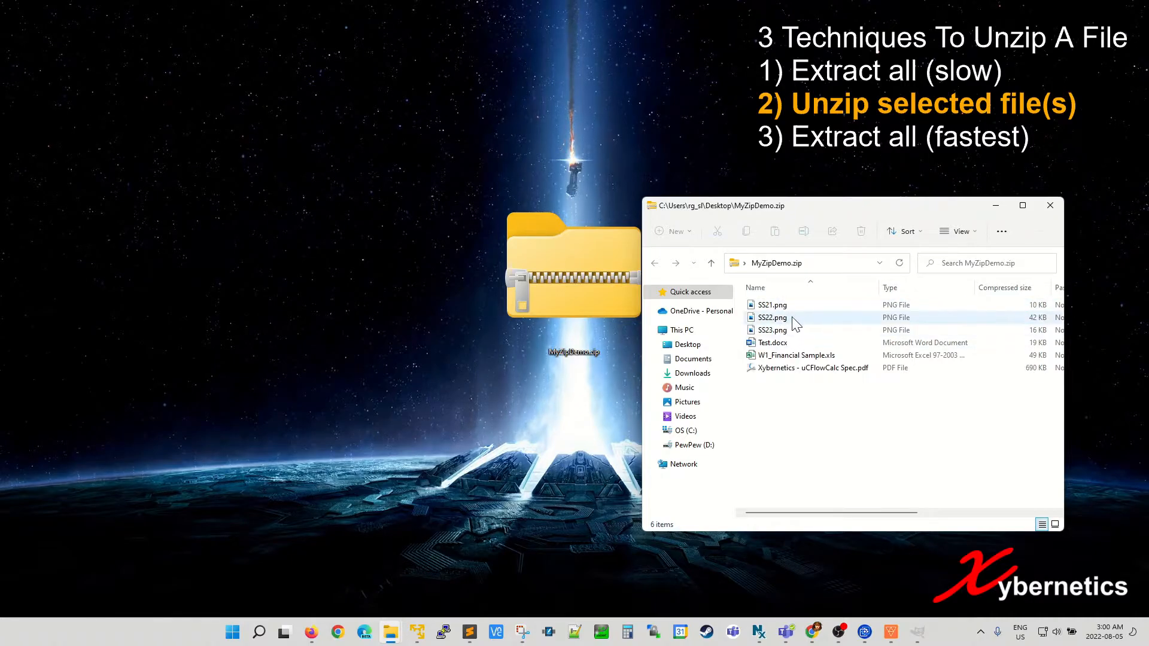
pyautogui.click(772, 305)
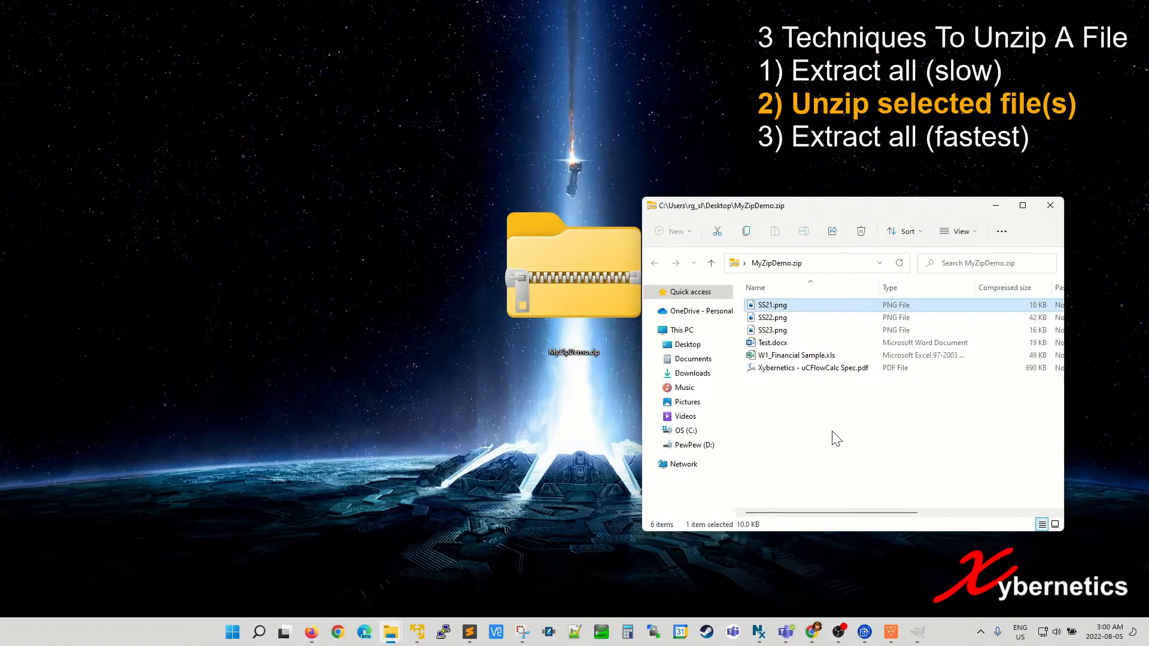
pyautogui.moveTo(522, 122)
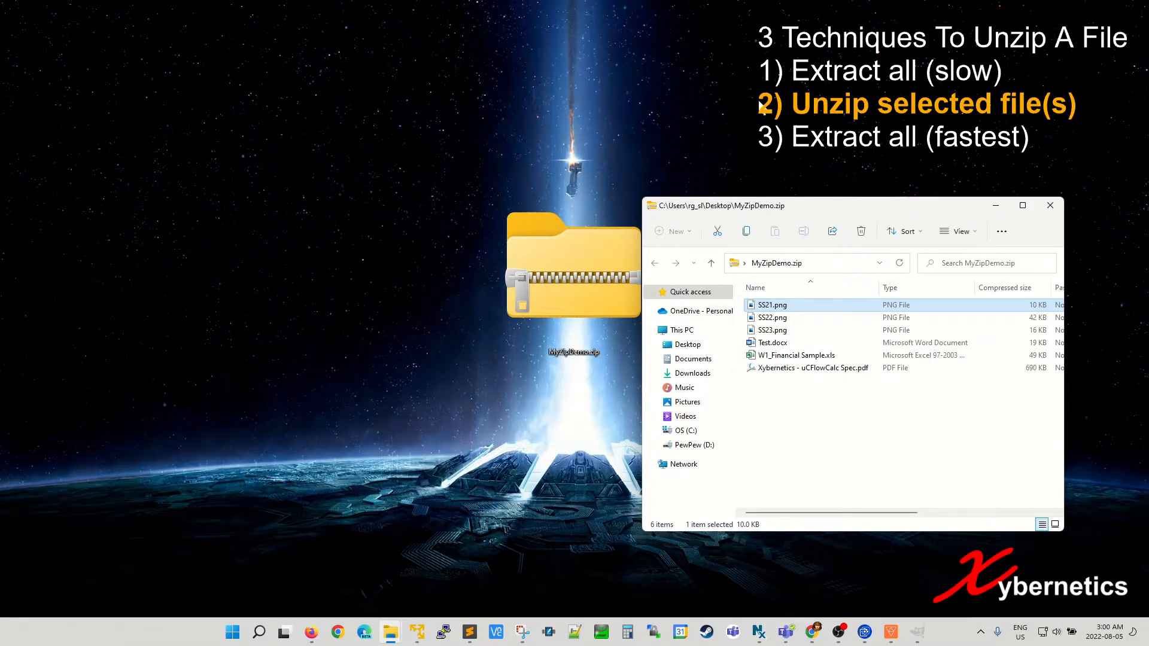
pyautogui.moveTo(584, 124)
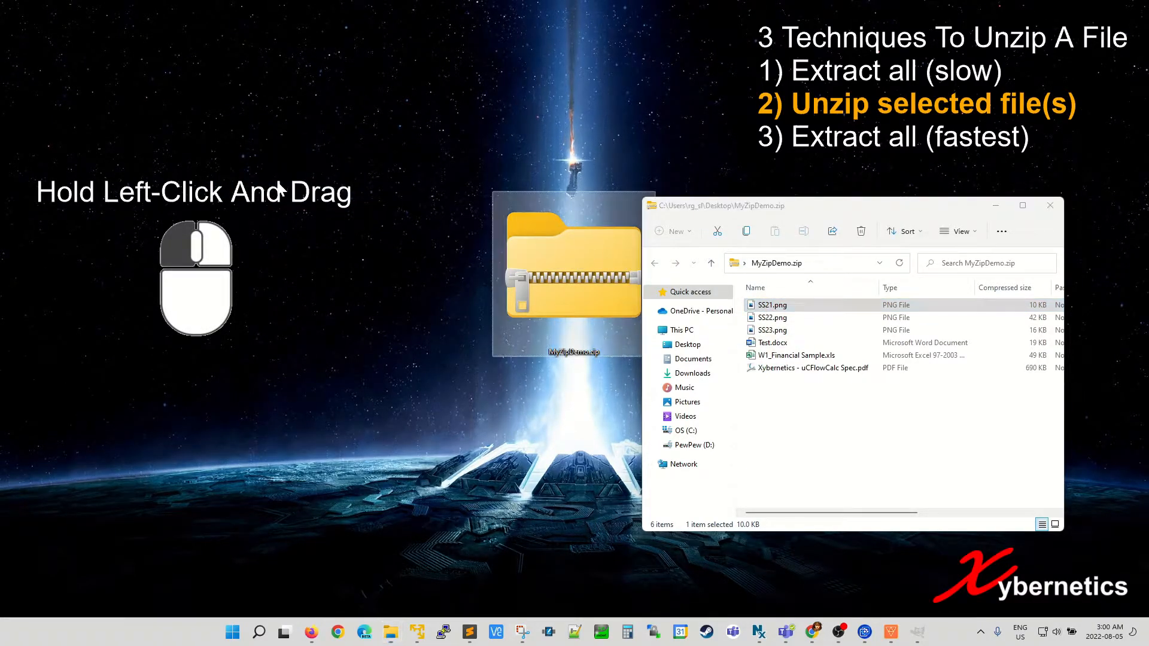
pyautogui.moveTo(772, 305); pyautogui.dragTo(82, 117)
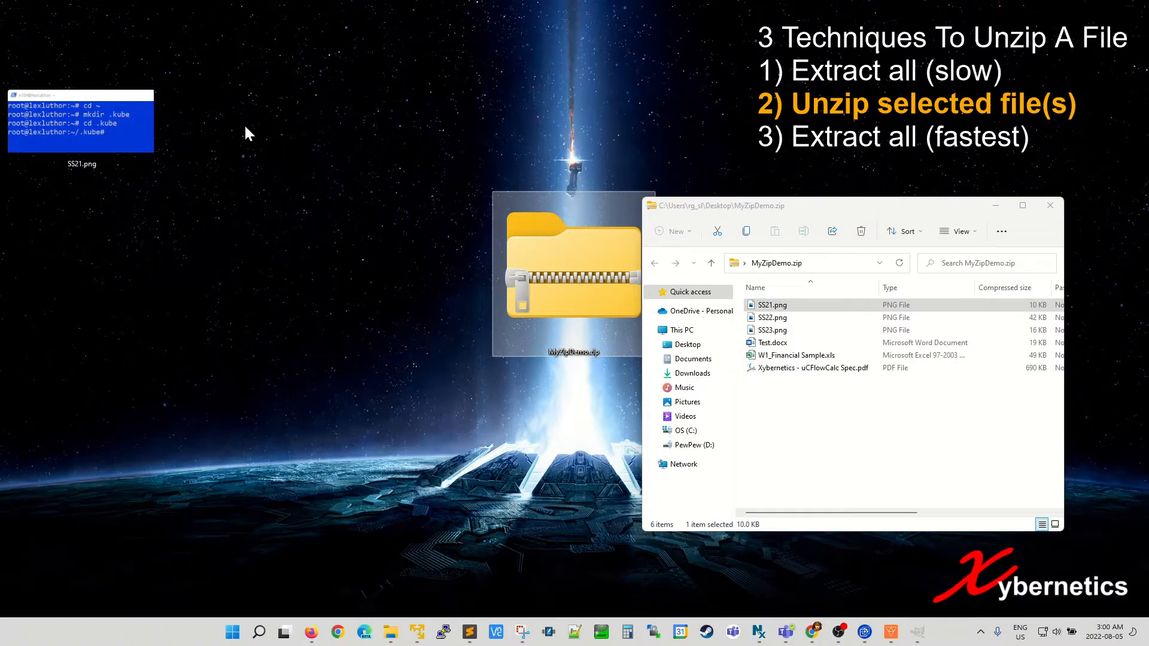
# Select SS22.png, SS23.png, the Financial Sample spreadsheet and the uCFlowCalc PDF together
pyautogui.click(773, 317)
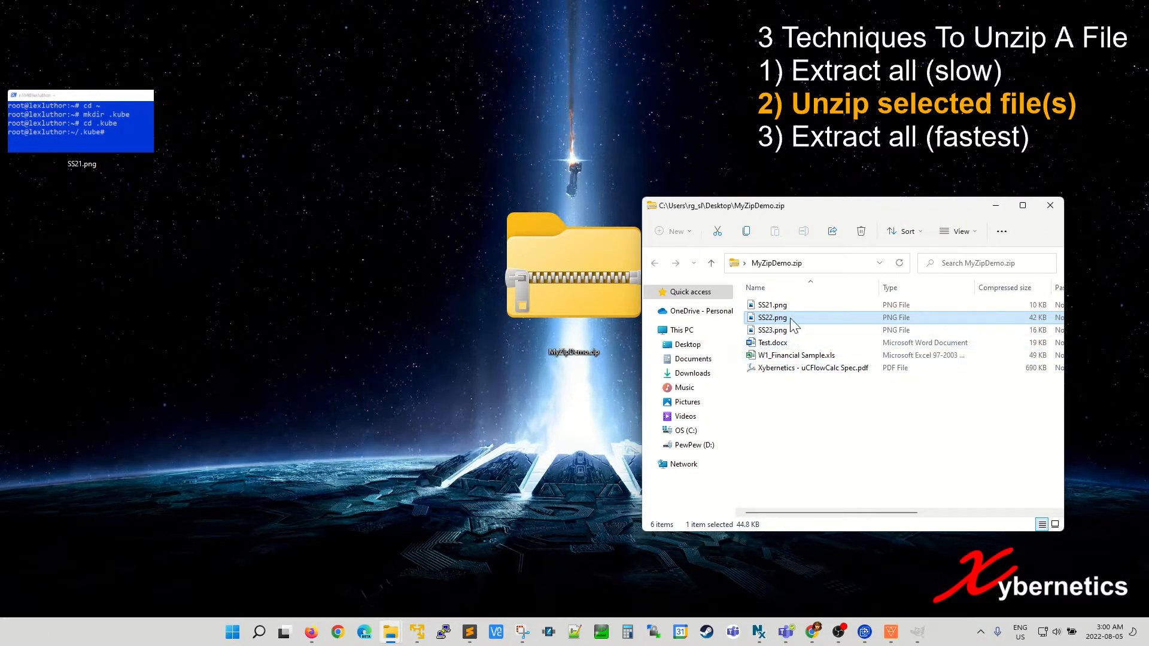
pyautogui.click(772, 330)
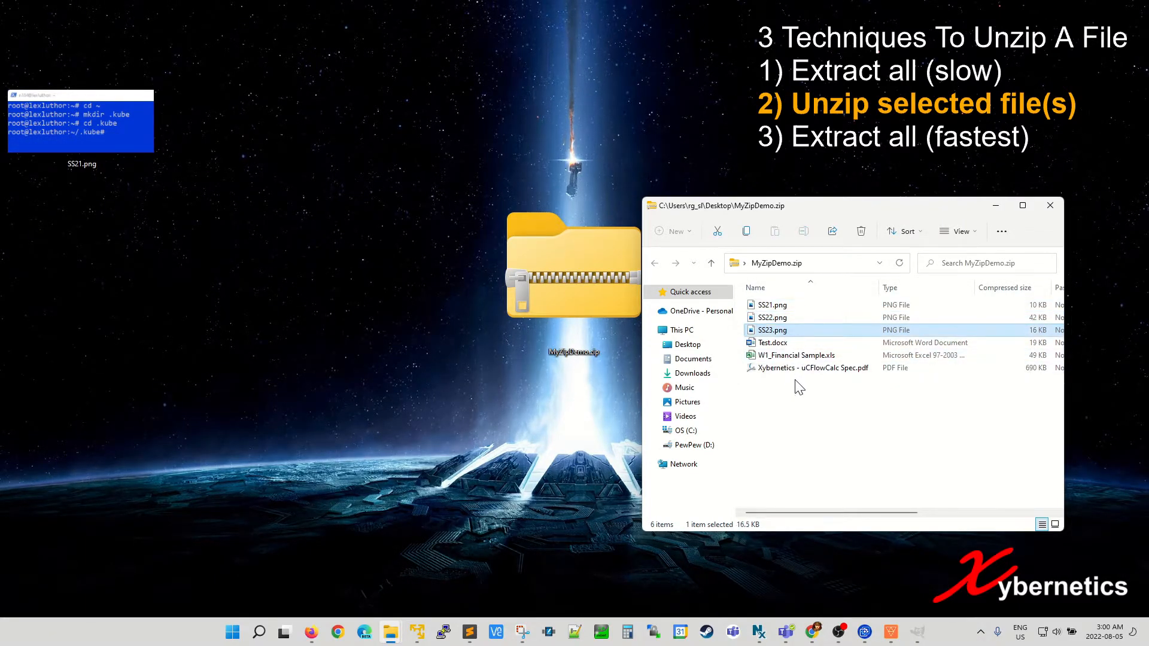
pyautogui.click(796, 355)
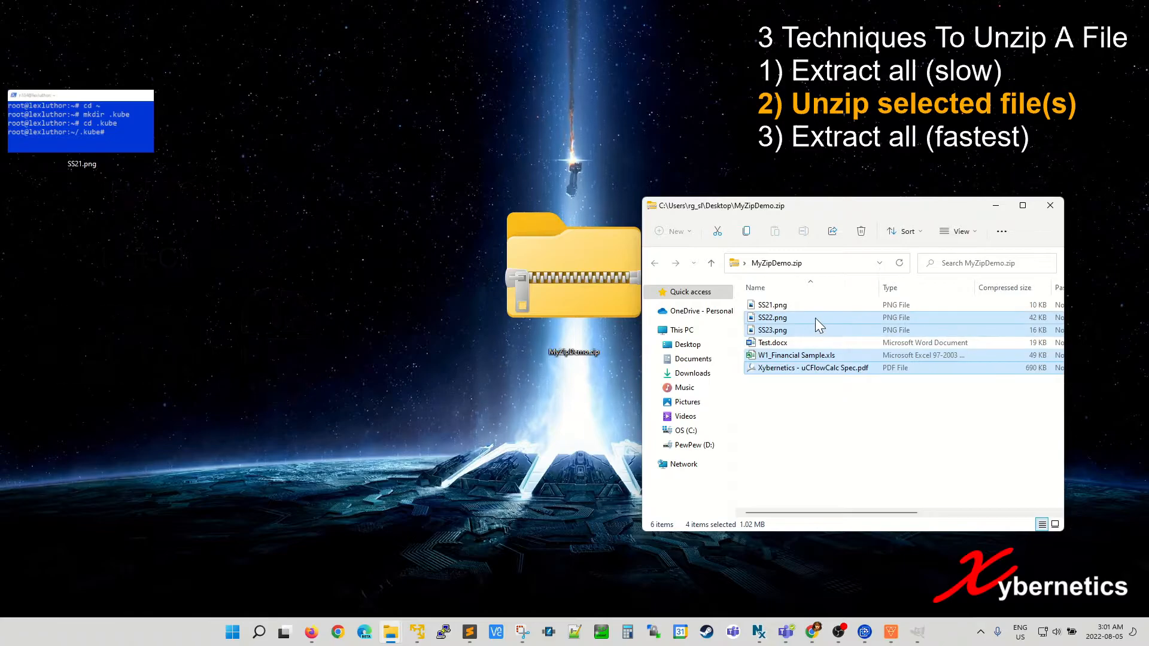
pyautogui.moveTo(893, 408)
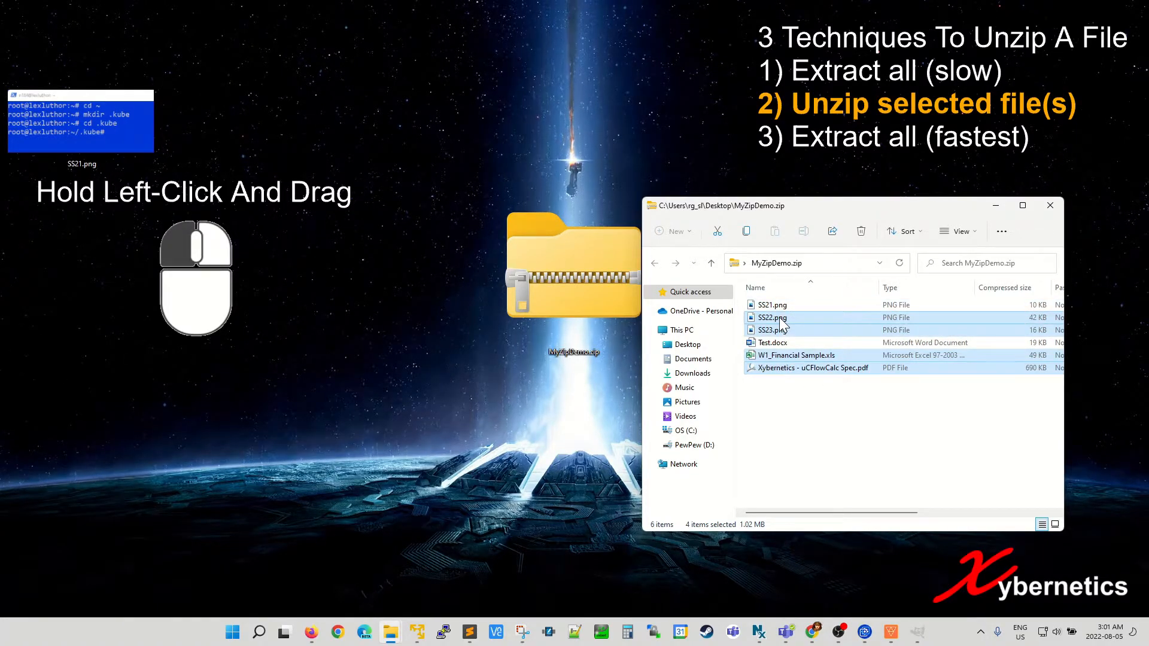
# Drag the four selected files onto the desktop as copies and close the archive window
pyautogui.moveTo(772, 317); pyautogui.dragTo(312, 304)
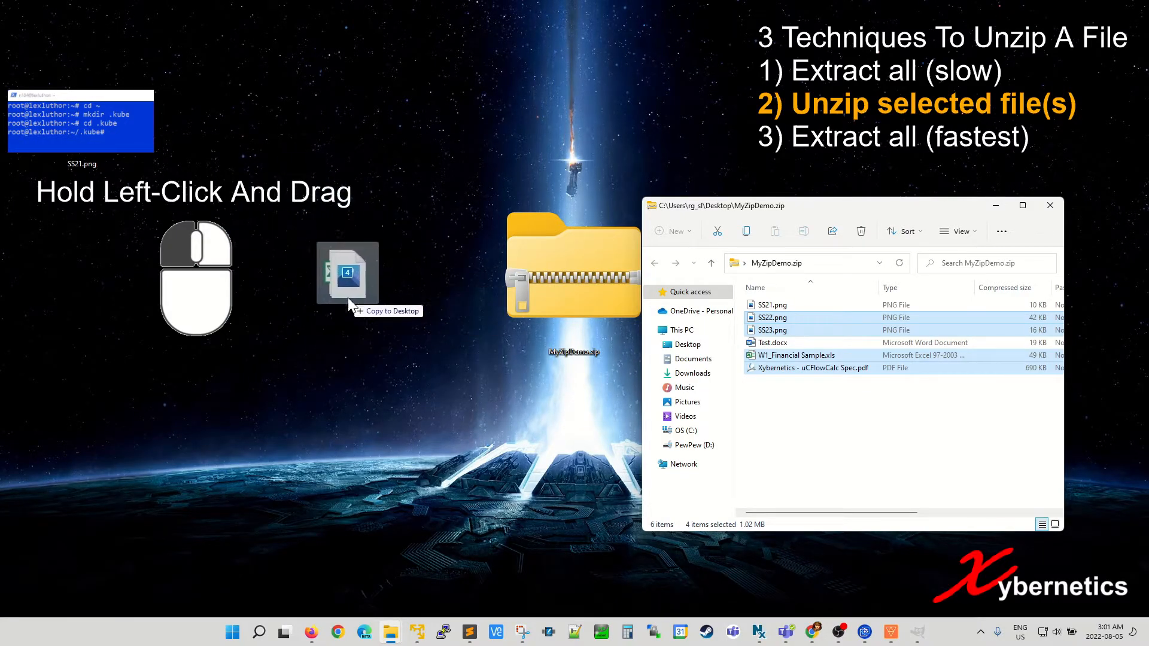
pyautogui.moveTo(347, 277); pyautogui.dragTo(315, 220)
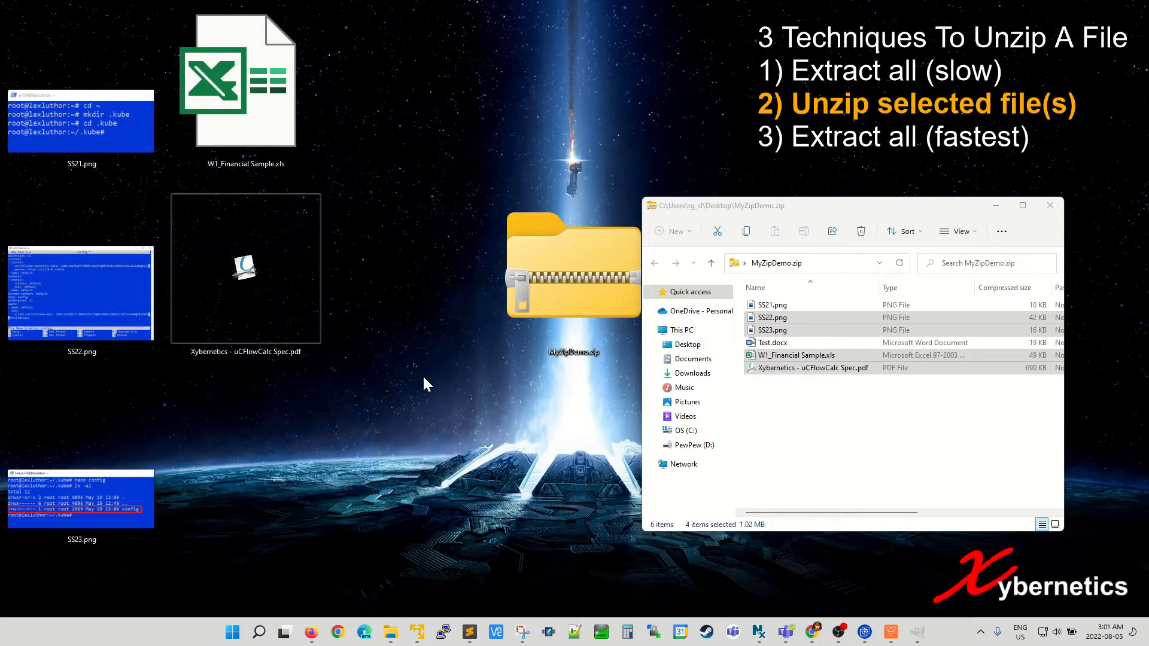
pyautogui.moveTo(1039, 245)
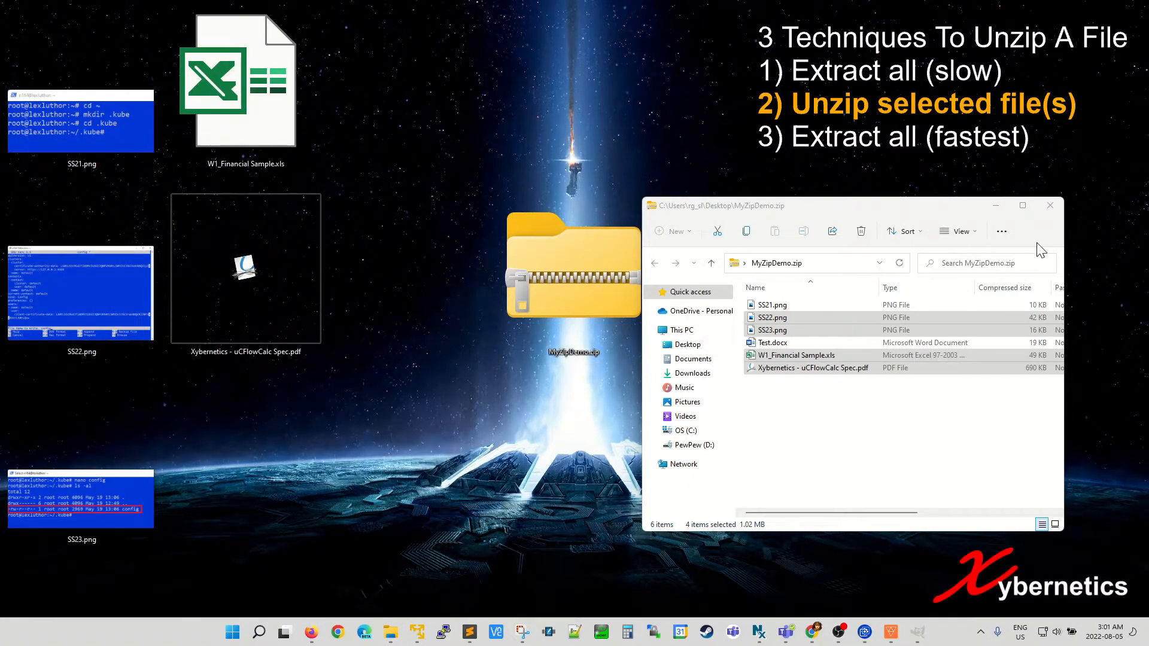
pyautogui.click(1051, 205)
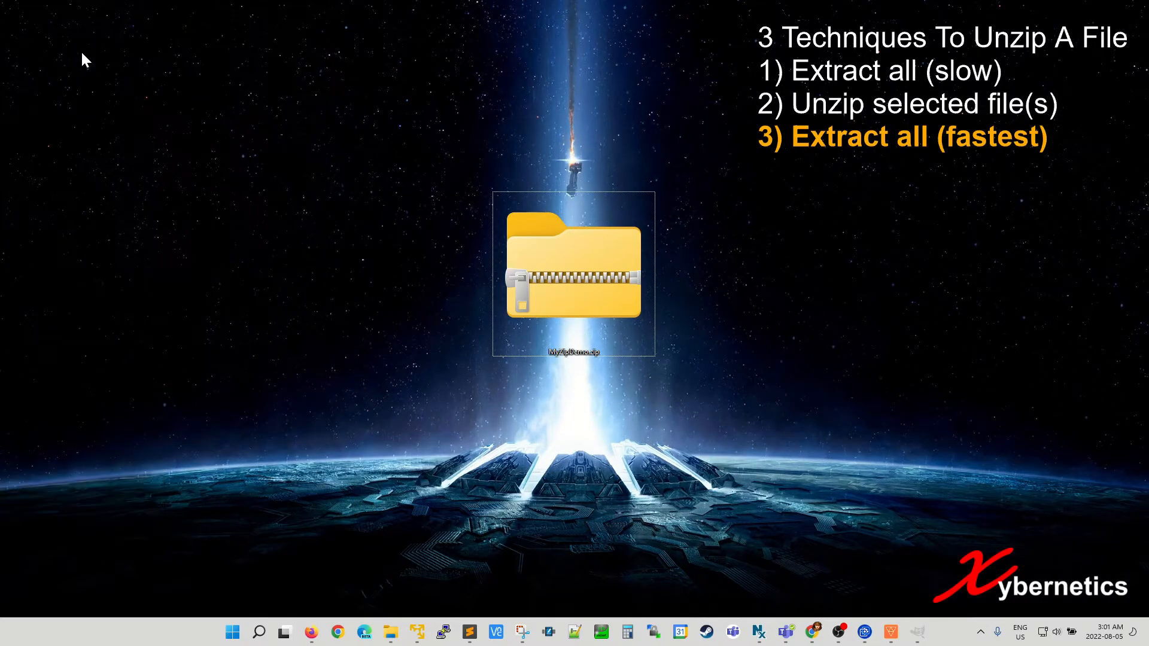
pyautogui.moveTo(311, 179)
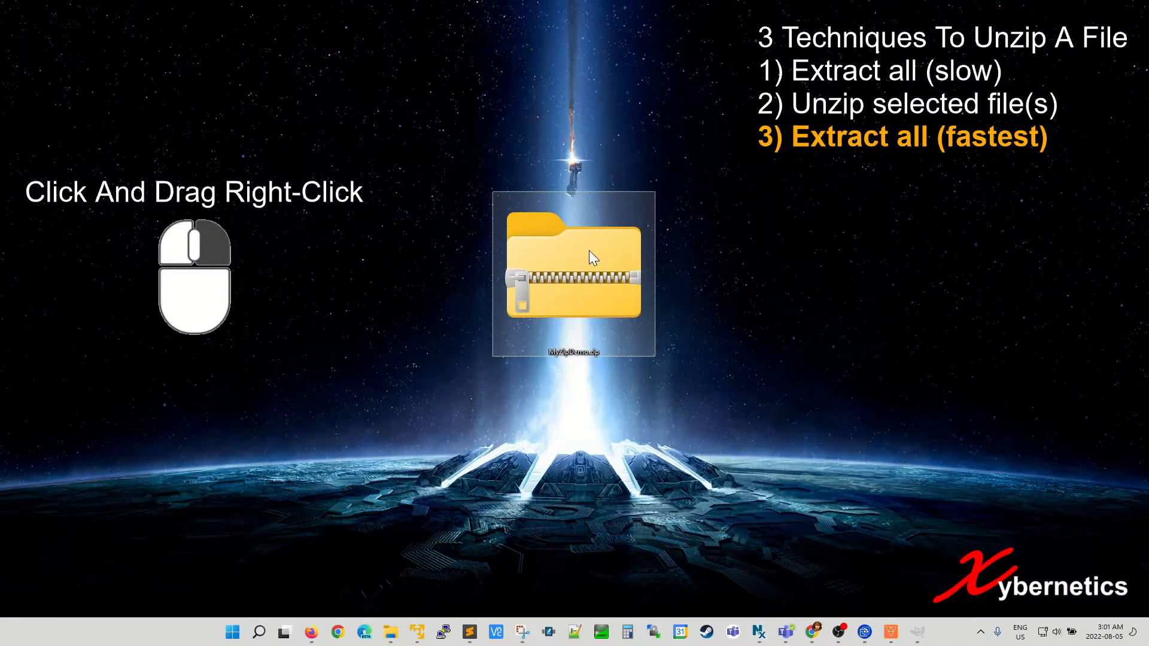
# Right-drag MyZipDemo.zip to an empty desktop spot to show the Extract Here / Extract to menu
pyautogui.moveTo(574, 272); pyautogui.dragTo(892, 227)
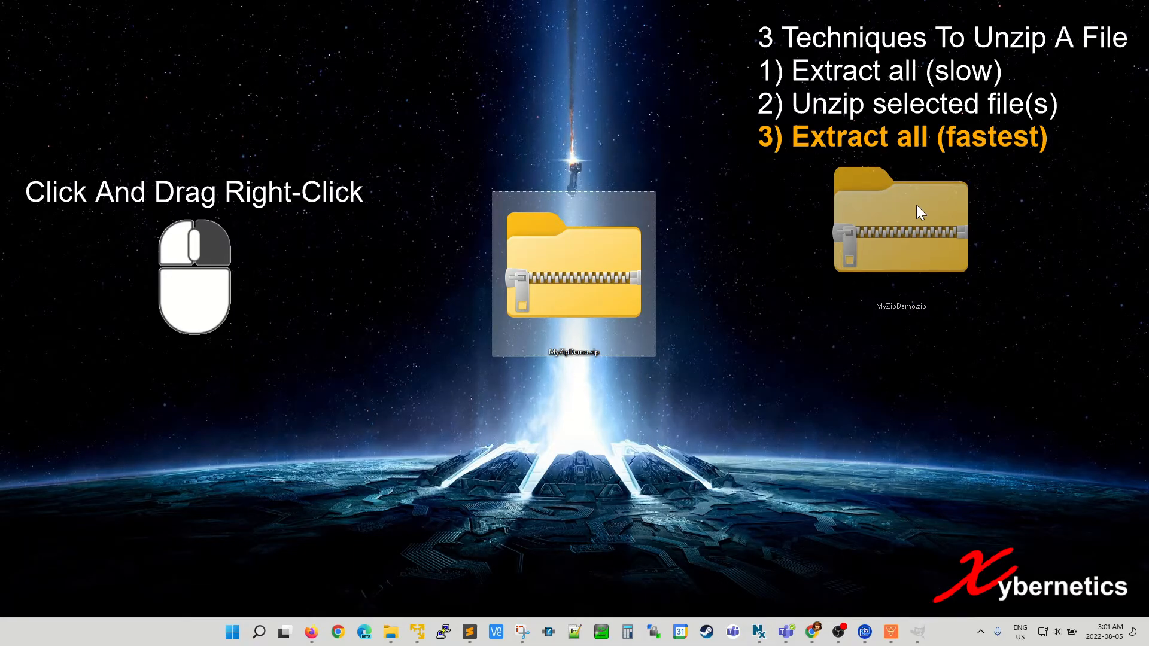
pyautogui.rightClick(920, 209)
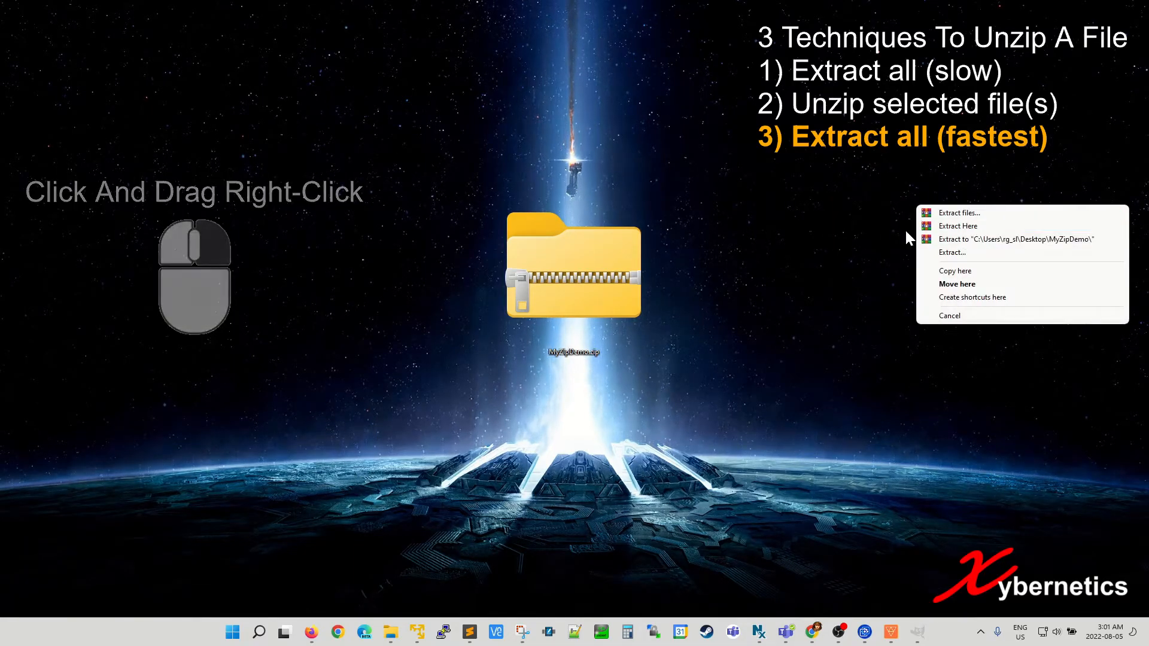
pyautogui.moveTo(964, 229)
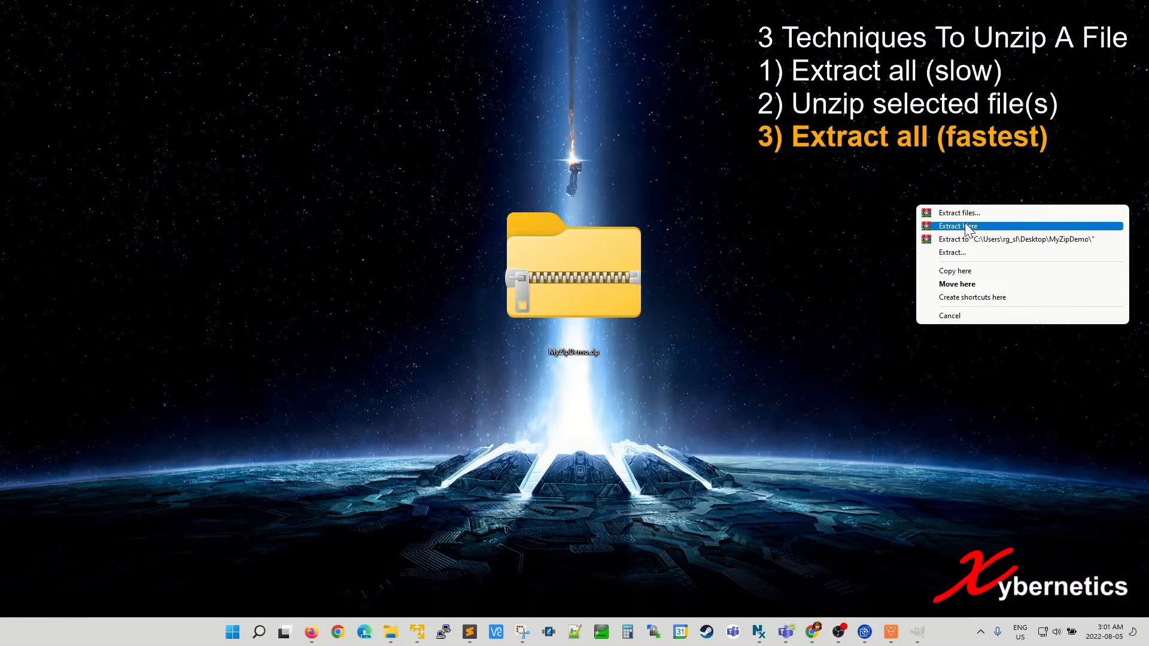
pyautogui.moveTo(285, 232)
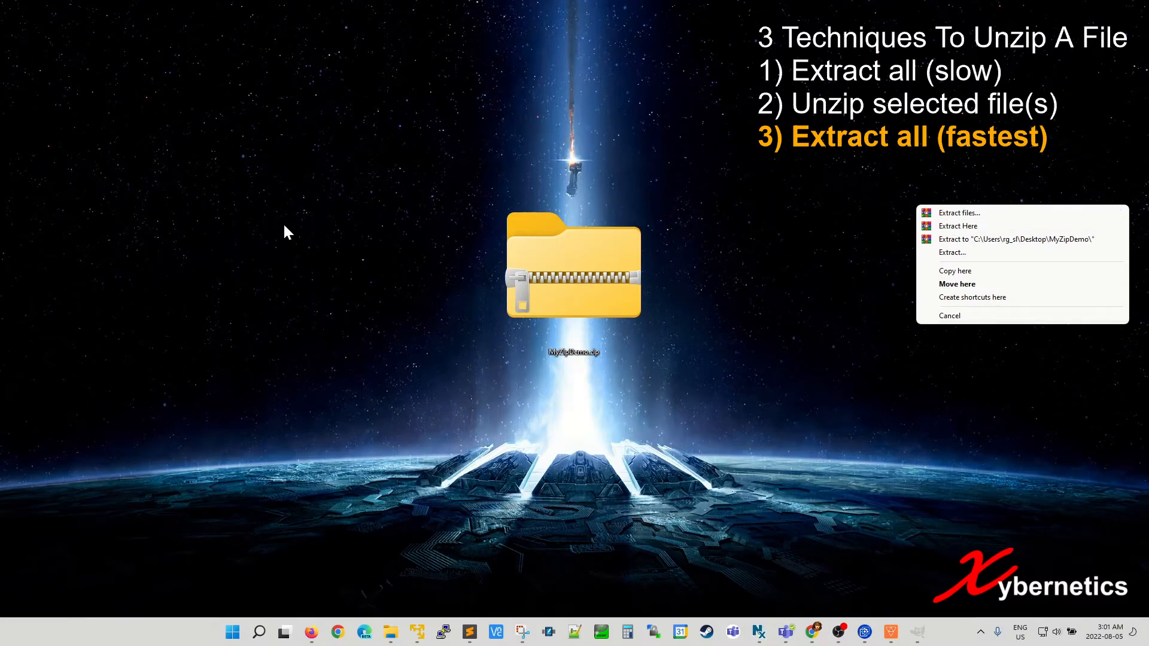
pyautogui.moveTo(328, 254)
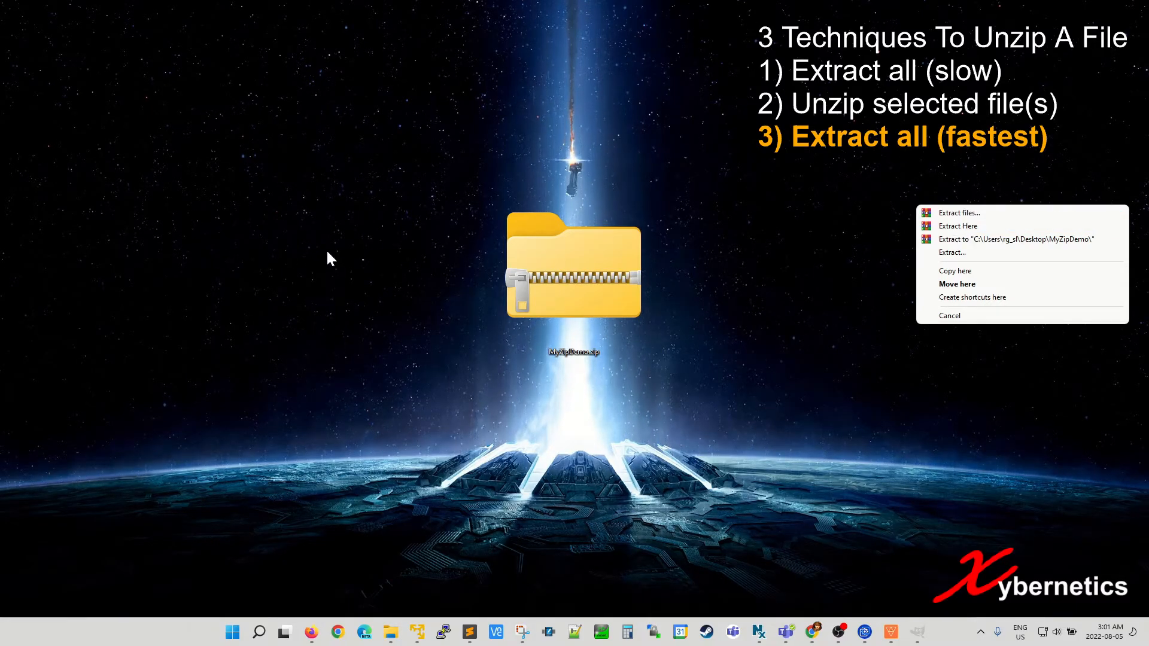
pyautogui.moveTo(532, 175)
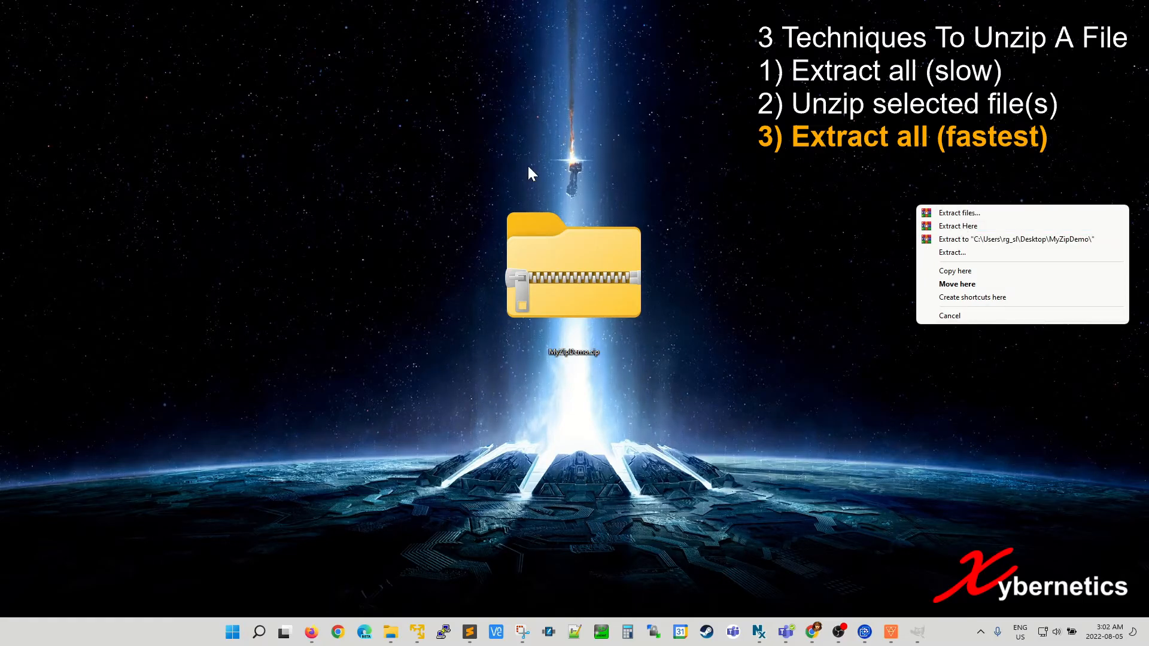
pyautogui.moveTo(1034, 240)
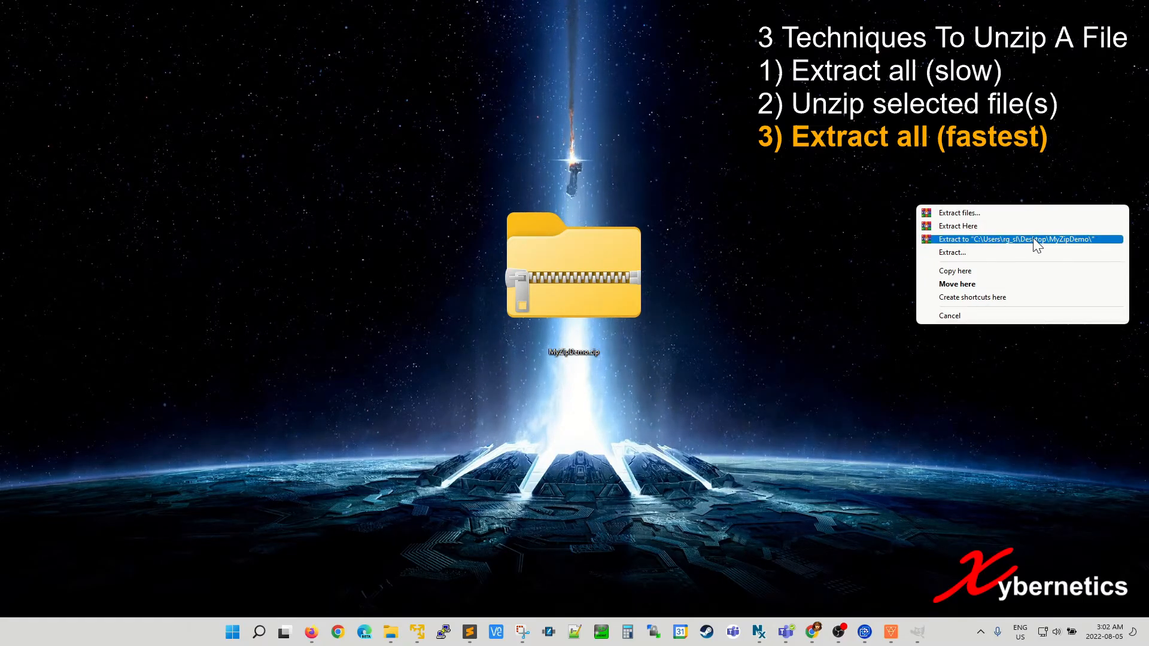
pyautogui.moveTo(965, 232)
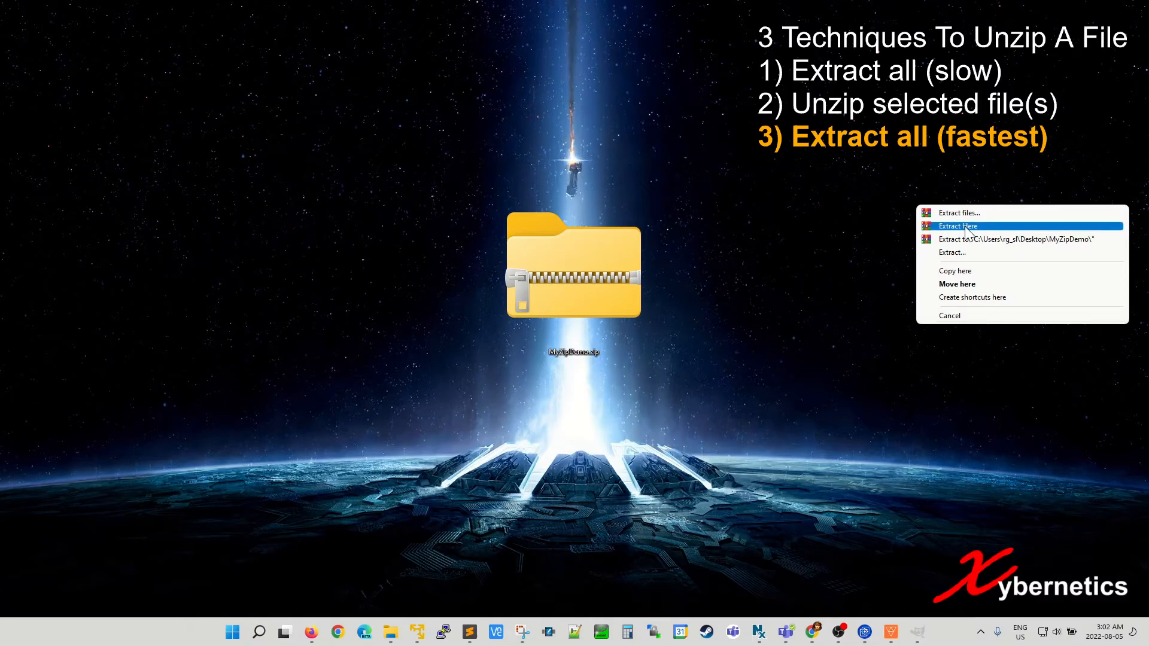
# Choose Extract to "...\Desktop\MyZipDemo\" so the whole archive lands in a MyZipDemo folder
pyautogui.click(958, 226)
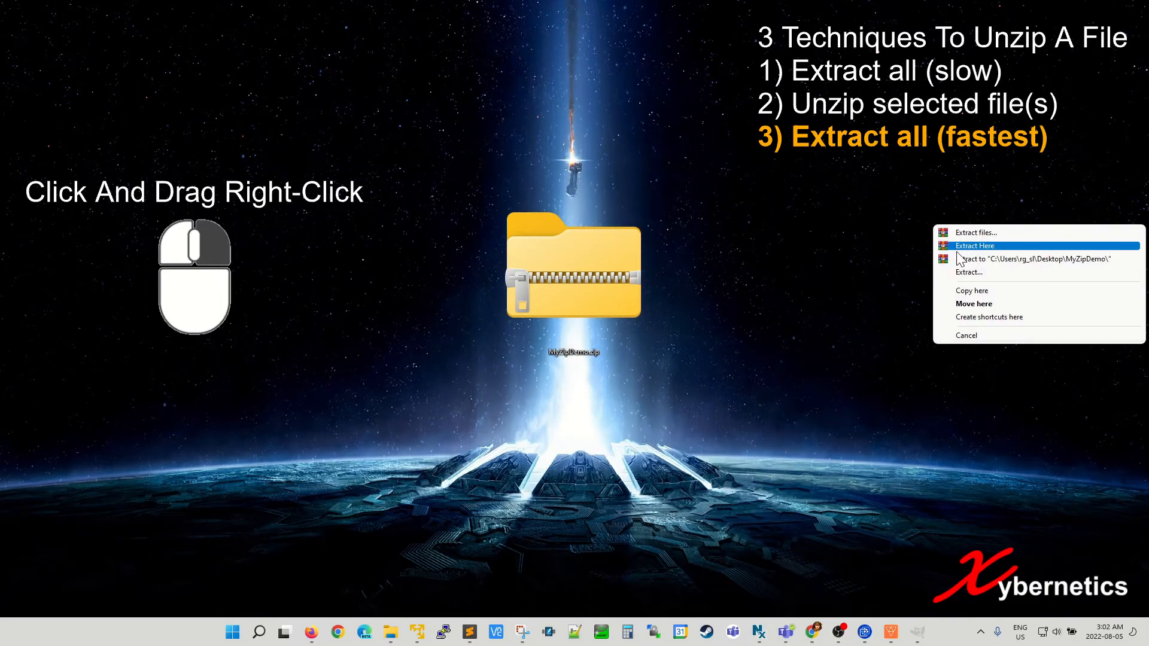
pyautogui.moveTo(1072, 264)
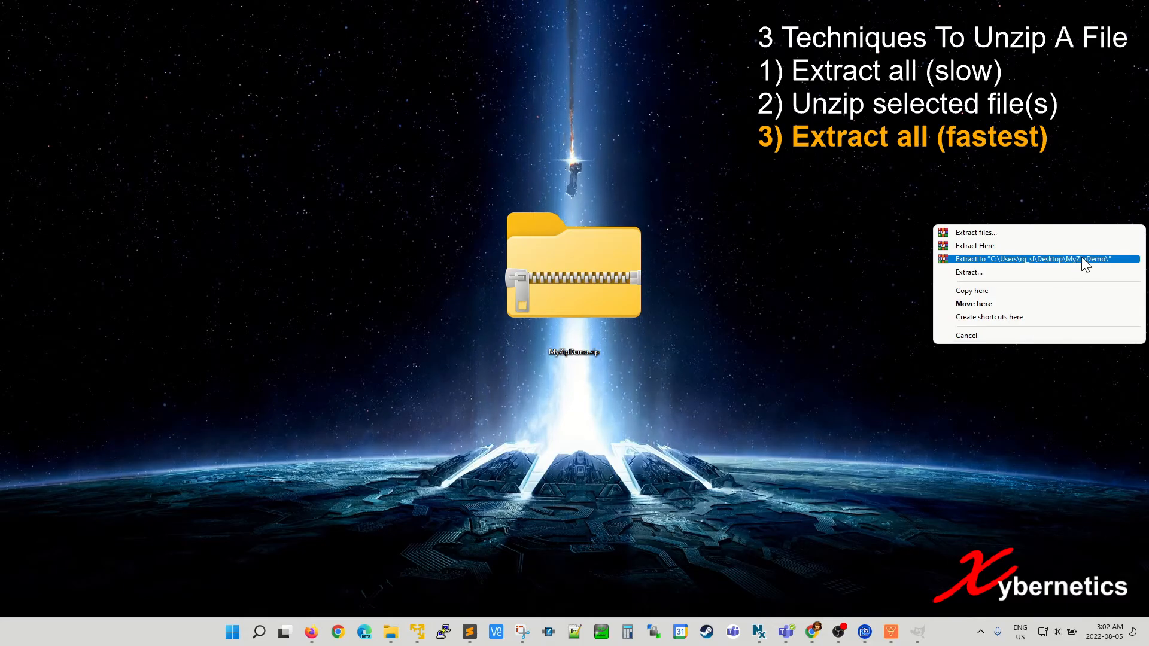
pyautogui.click(1033, 258)
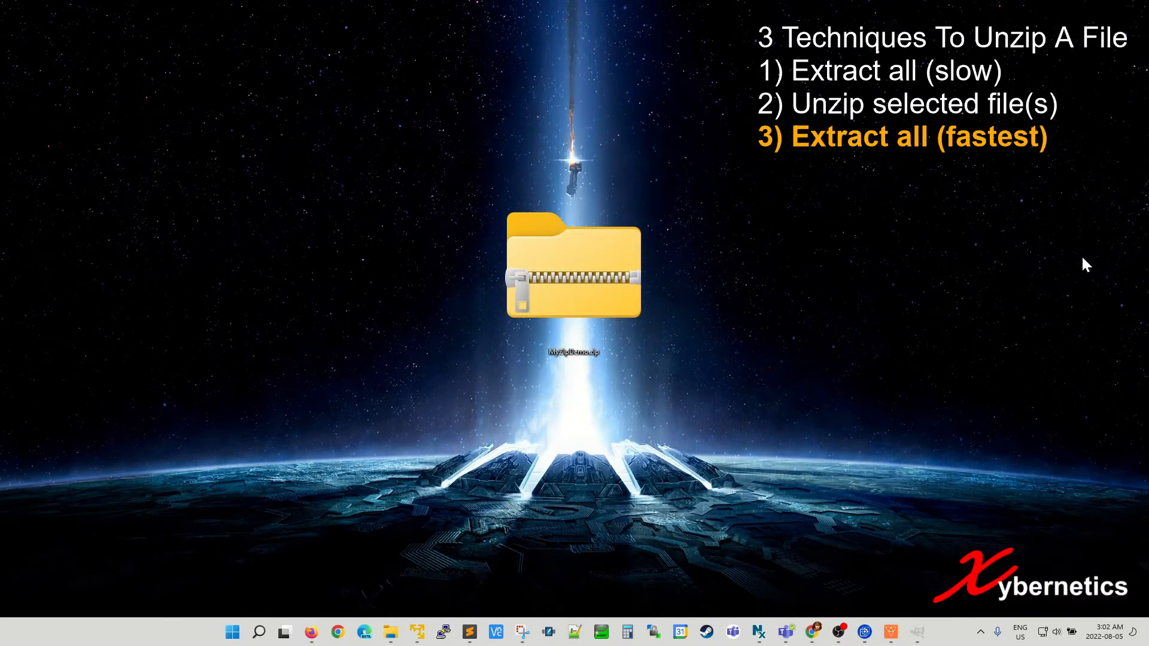